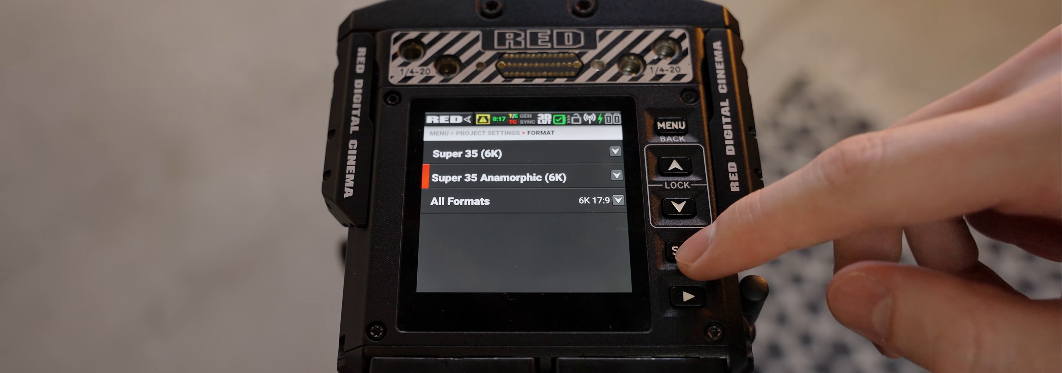
Set the project format to Super 35 Anamorphic 6K 16:9 1.5x and confirm with OK
left_click(685, 255)
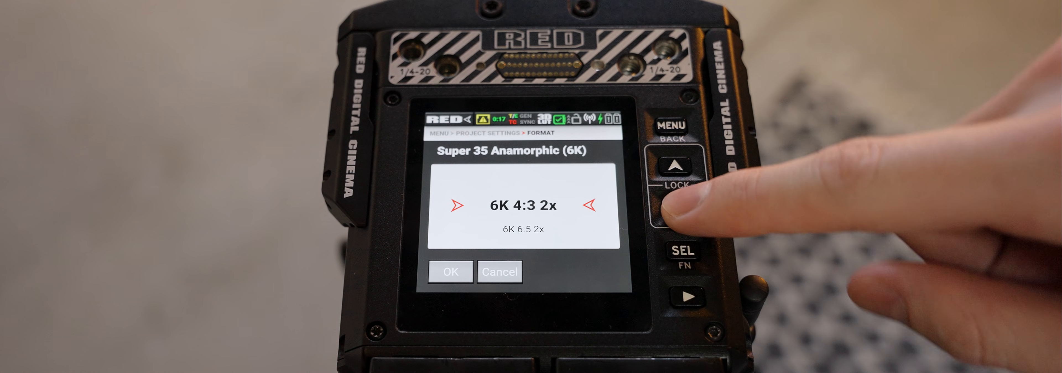
left_click(677, 166)
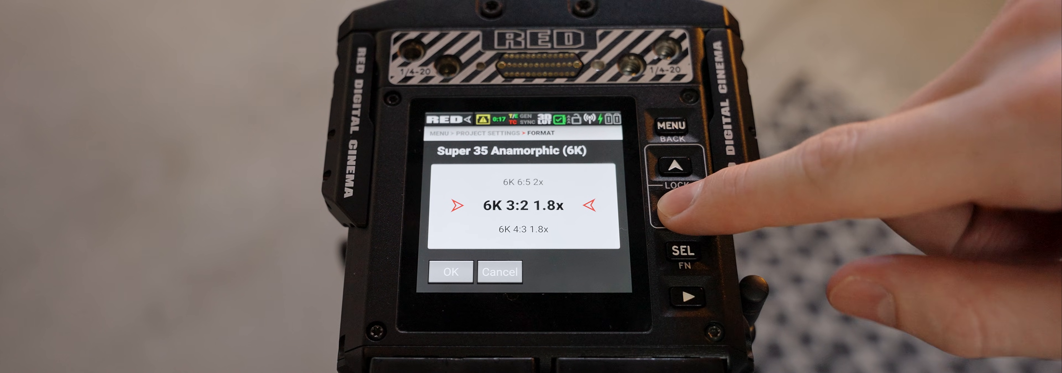
left_click(681, 168)
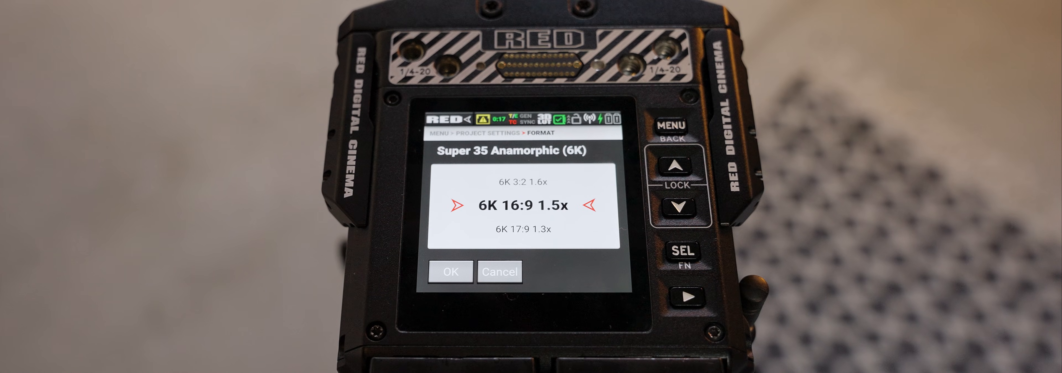
left_click(450, 272)
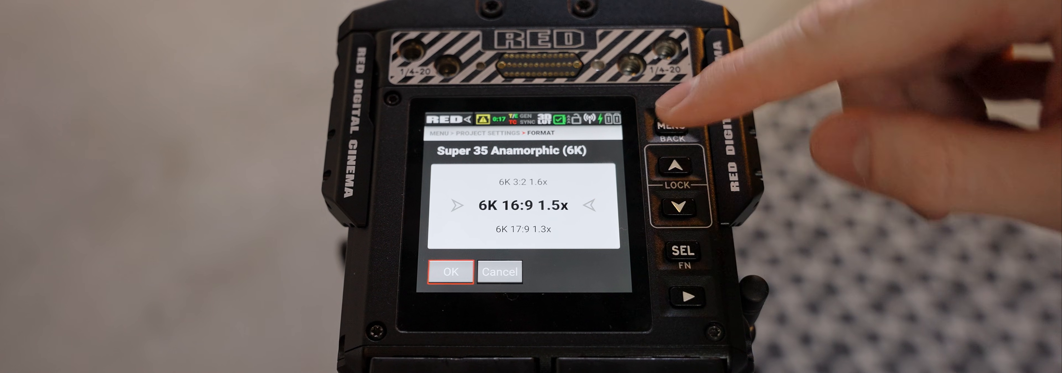
left_click(449, 272)
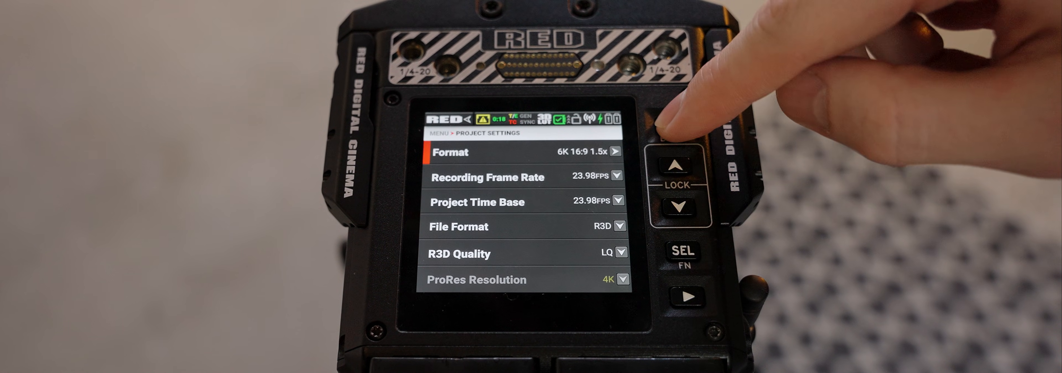